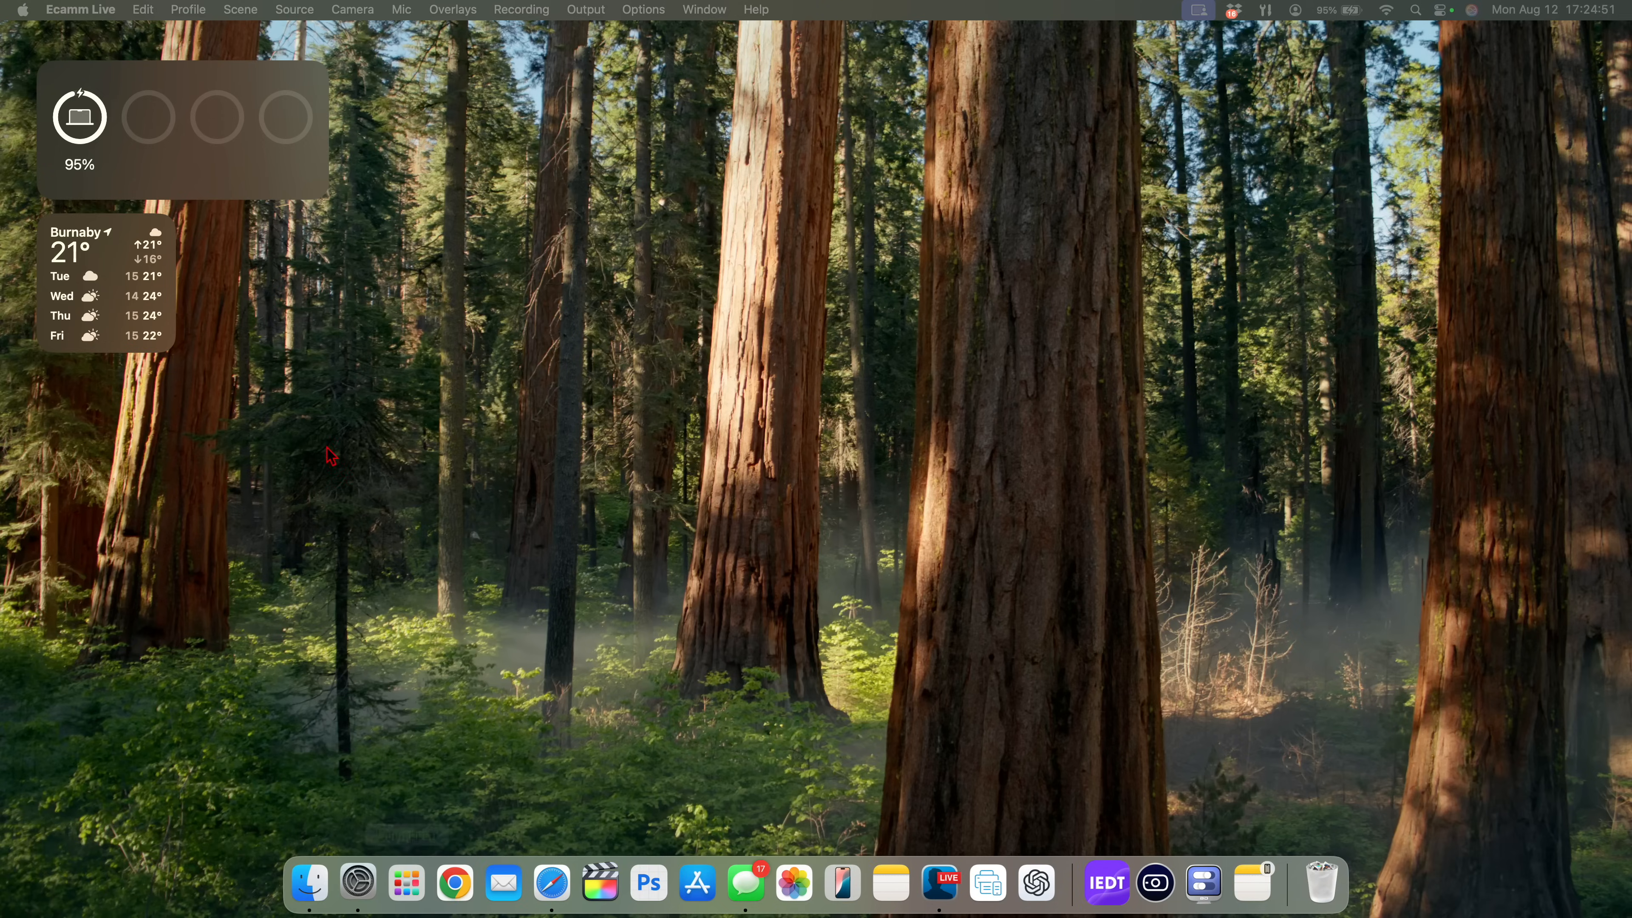
- View the installed macOS version and build in System Settings, then return to settings
left_click(357, 882)
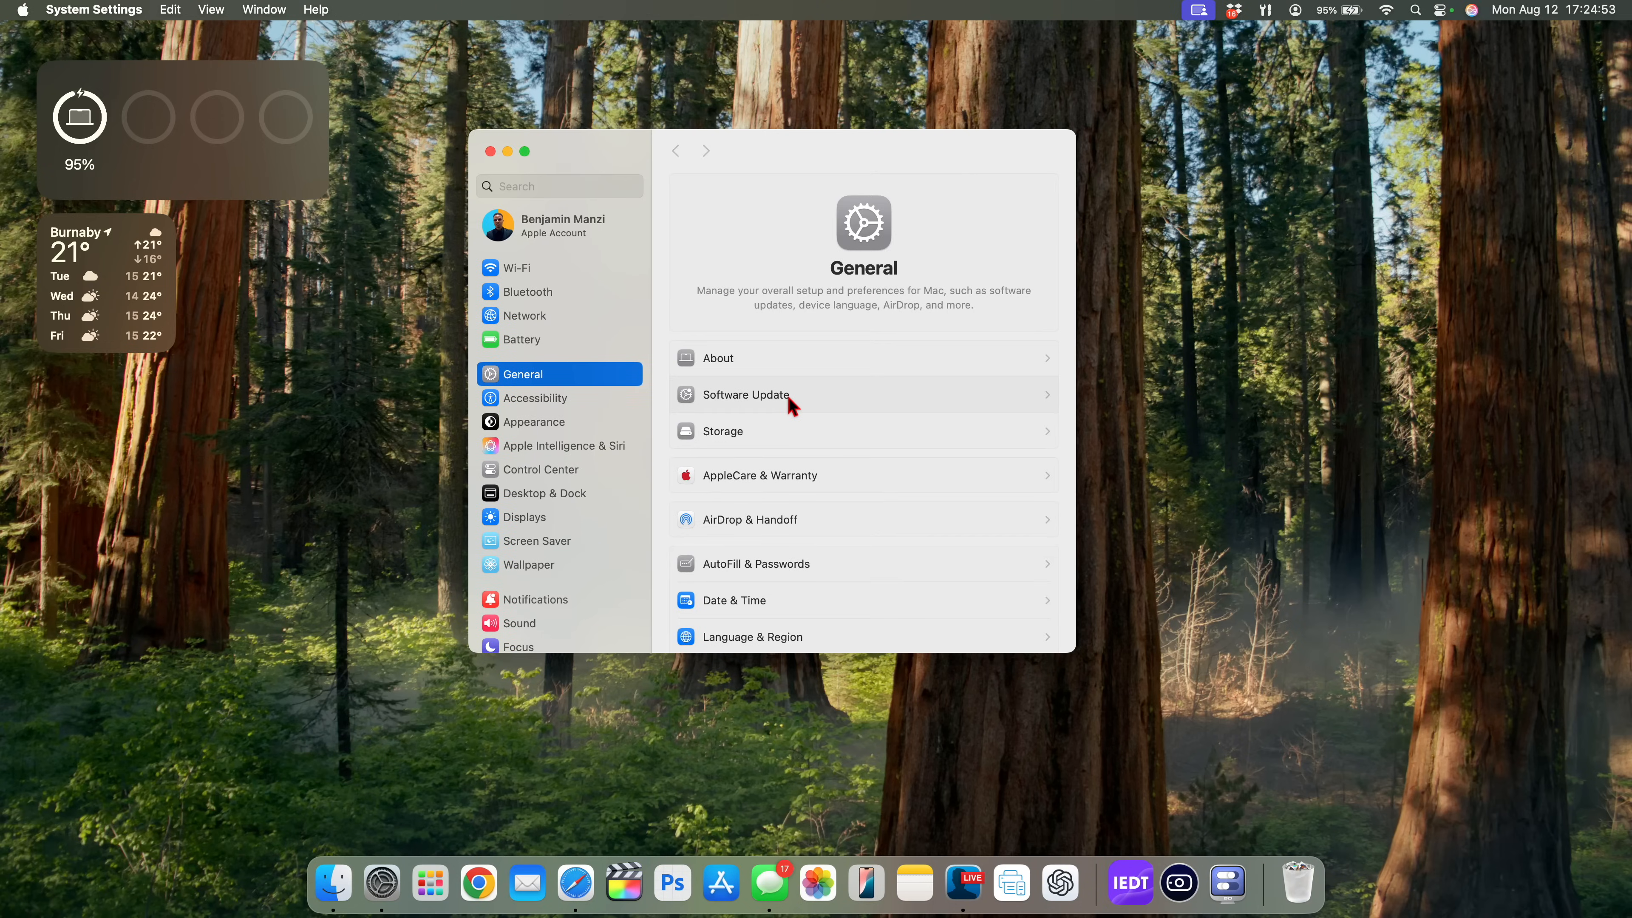
left_click(746, 395)
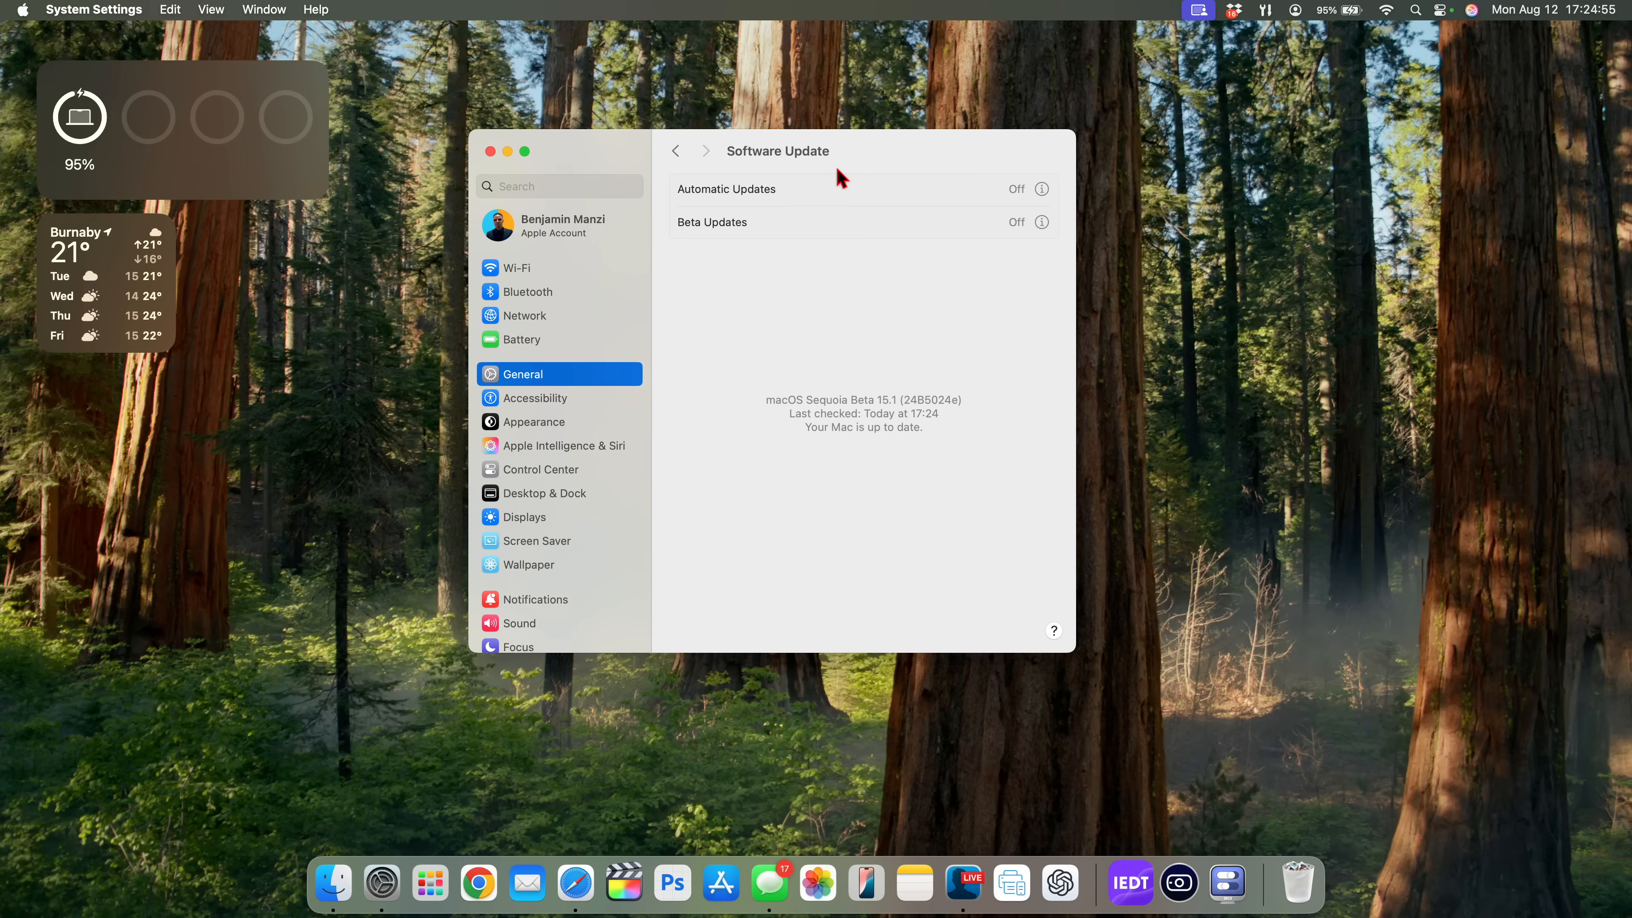
mouse_move(923, 421)
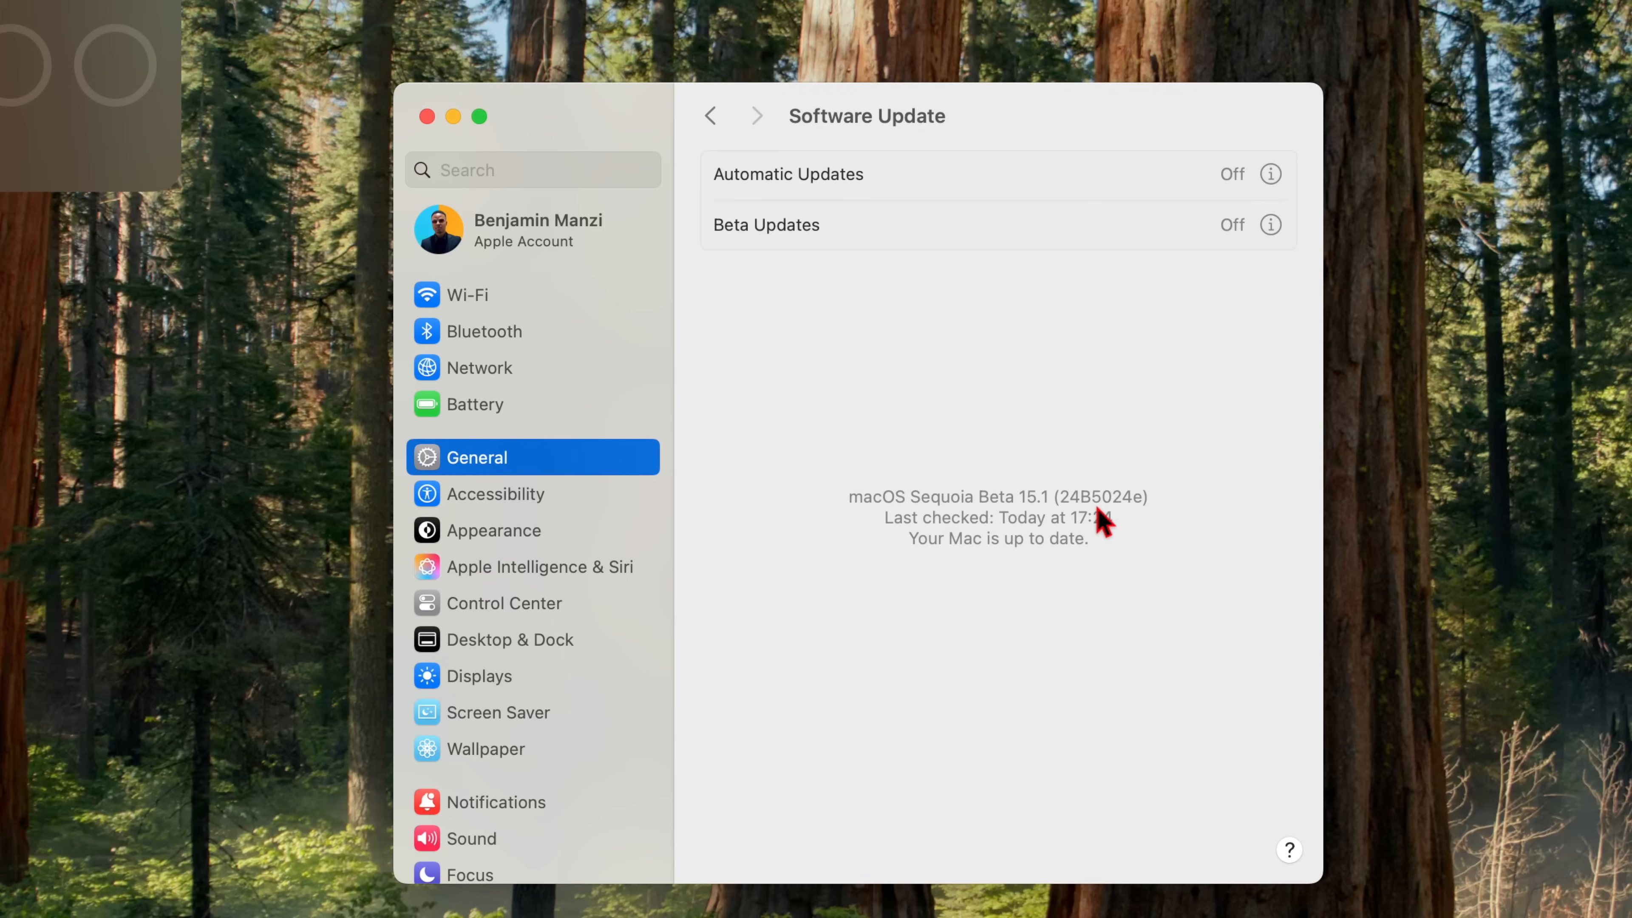
mouse_move(1153, 525)
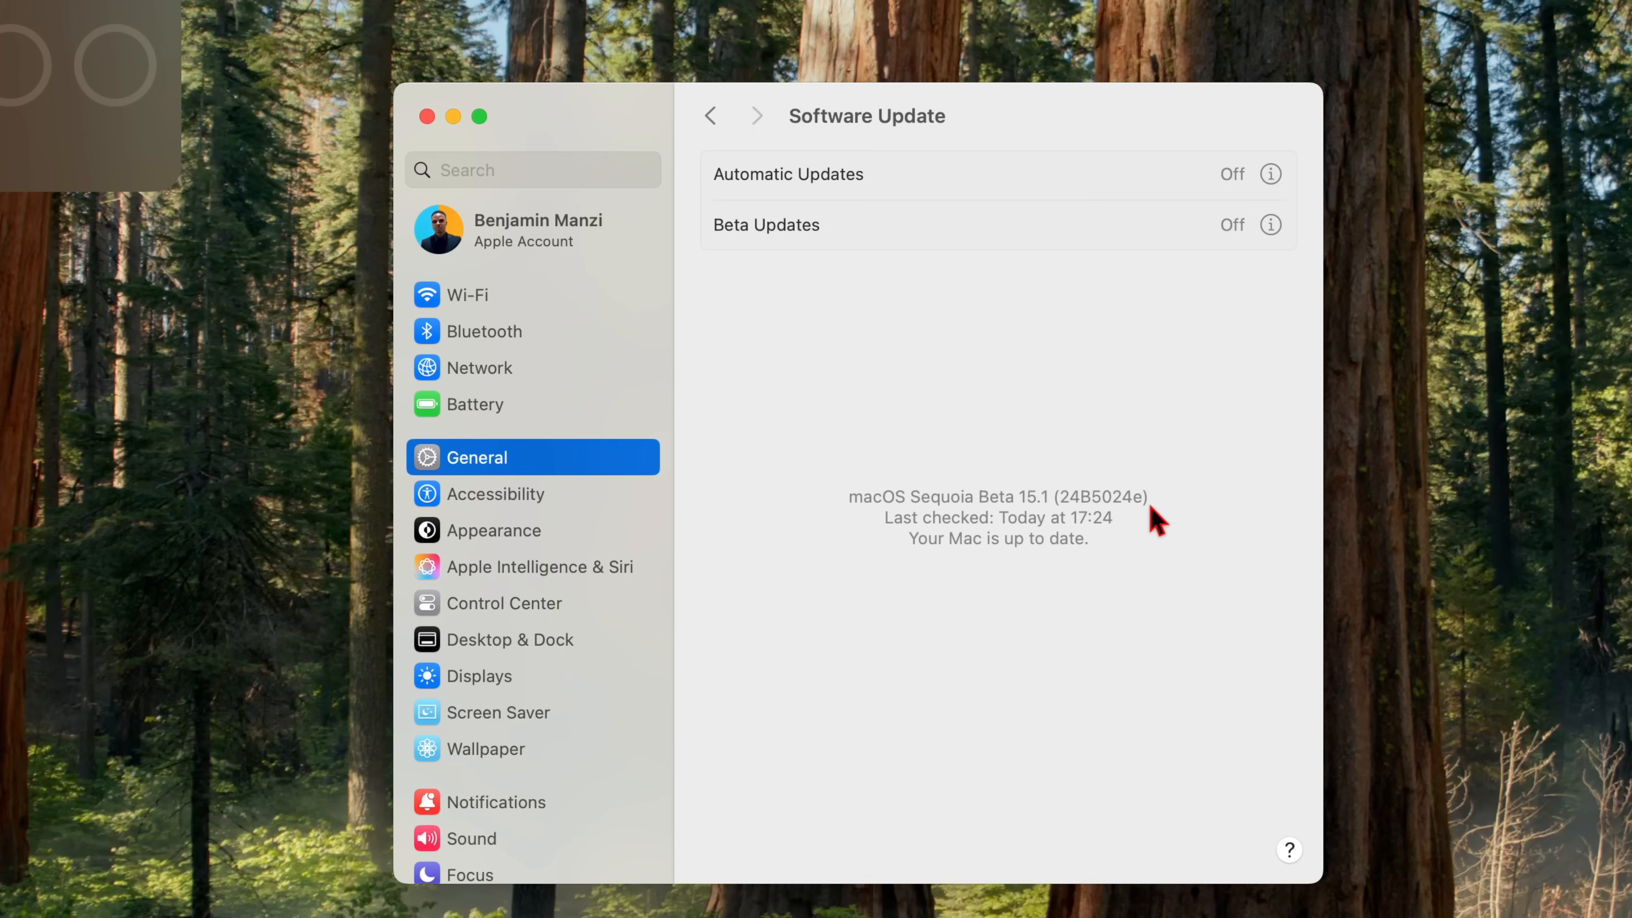
mouse_move(970, 151)
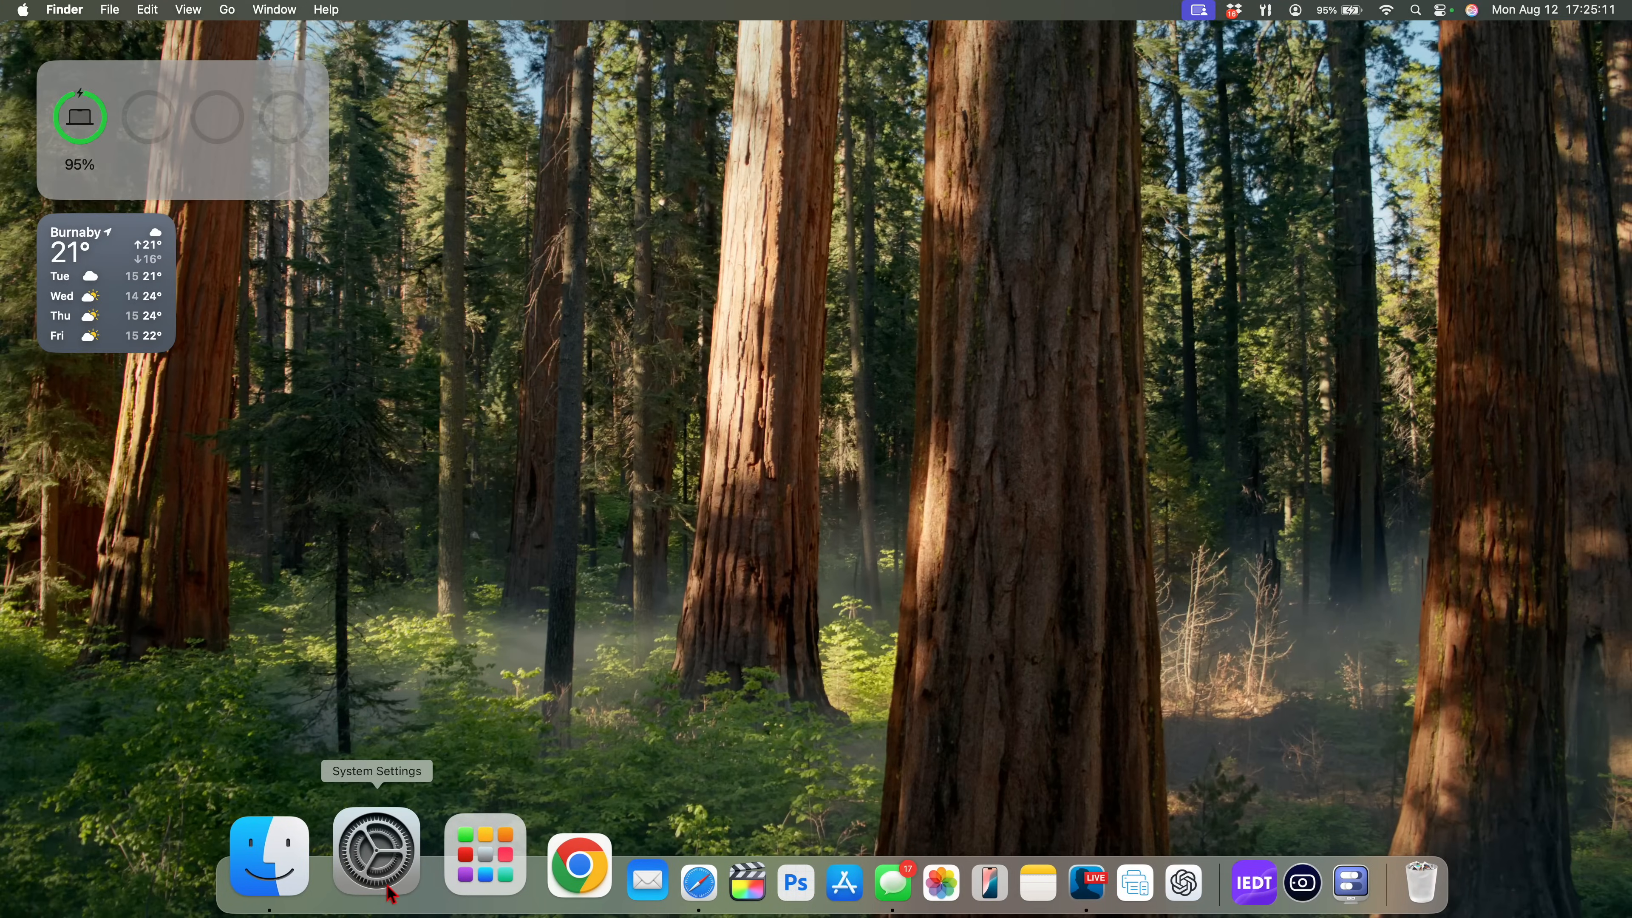
left_click(376, 858)
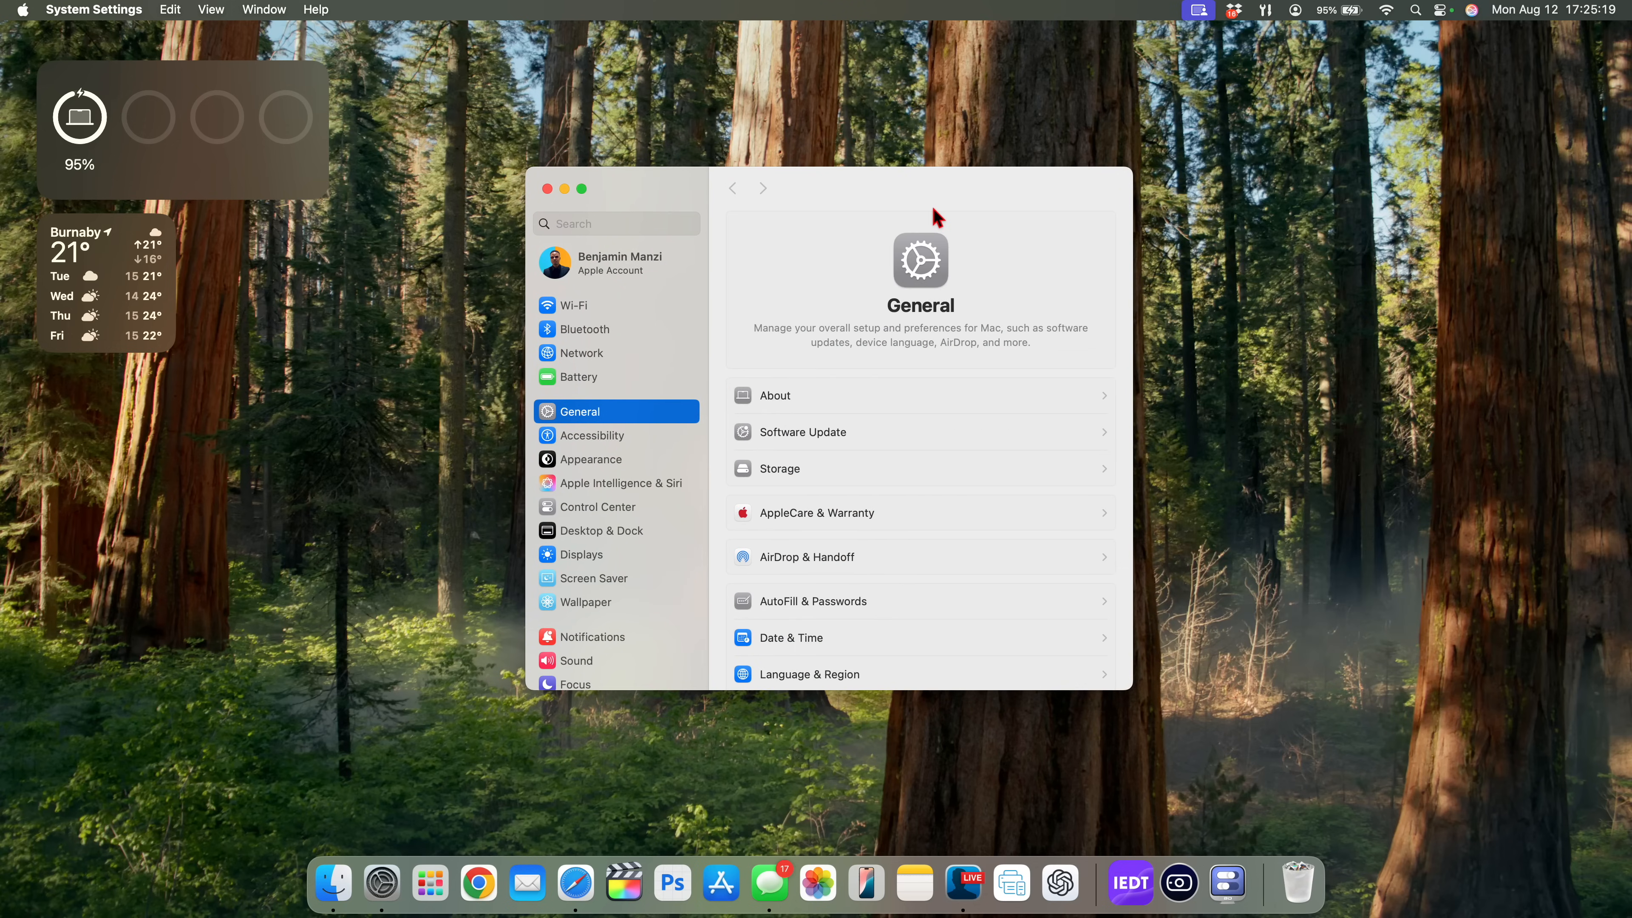
- Briefly show the Launchpad app grid, close the settings window and reopen System Settings on General
left_click(430, 883)
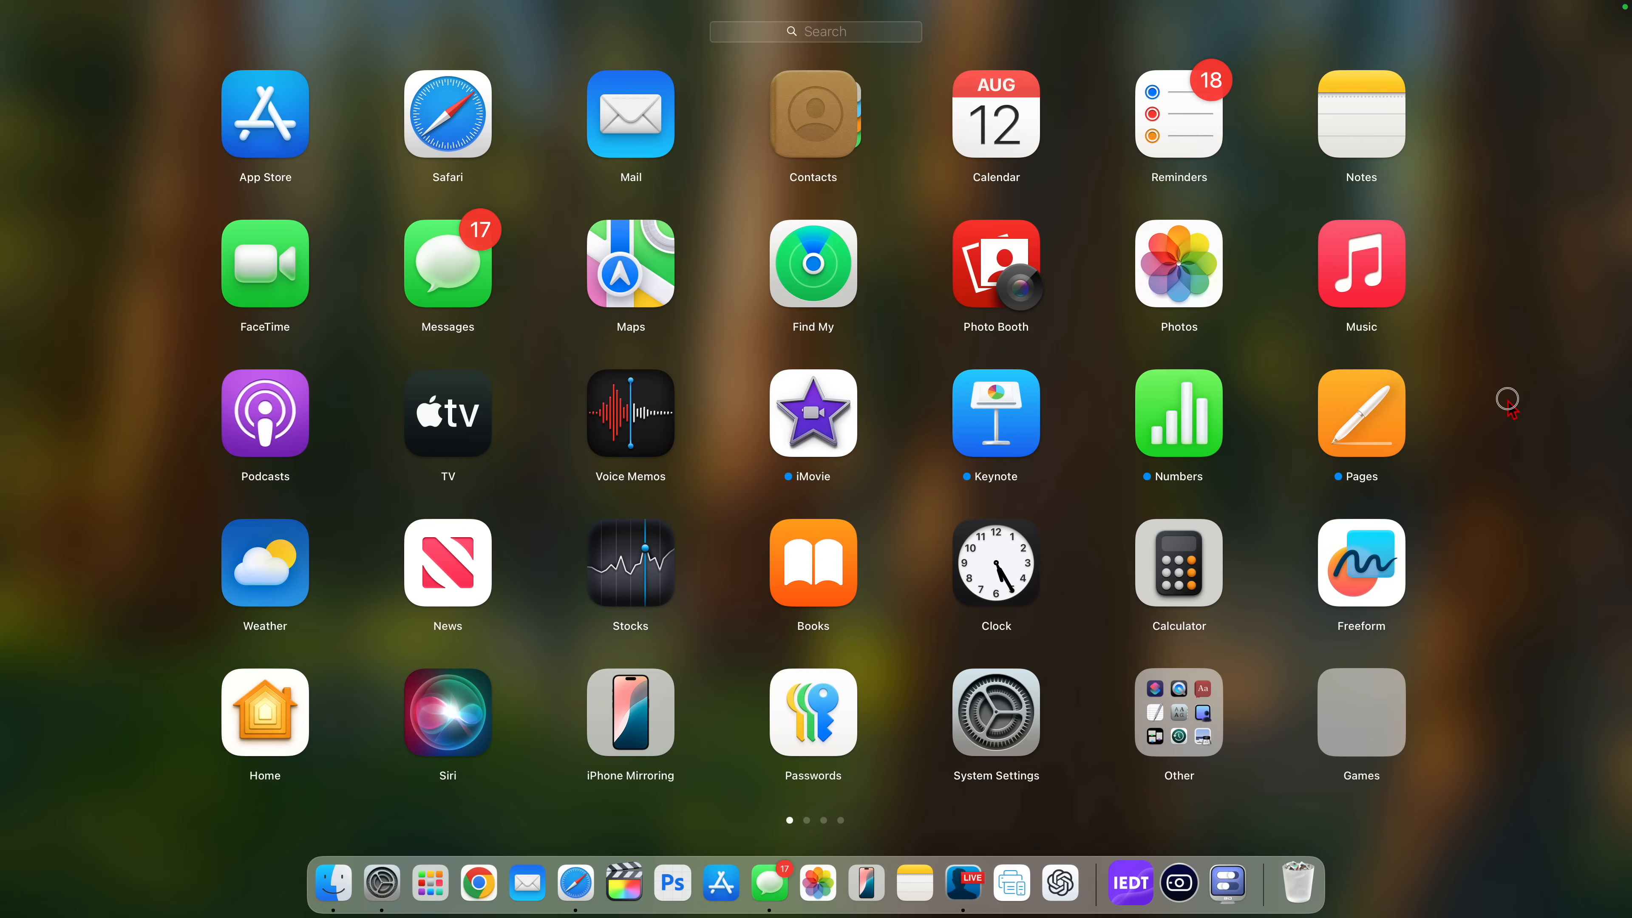
left_click(997, 712)
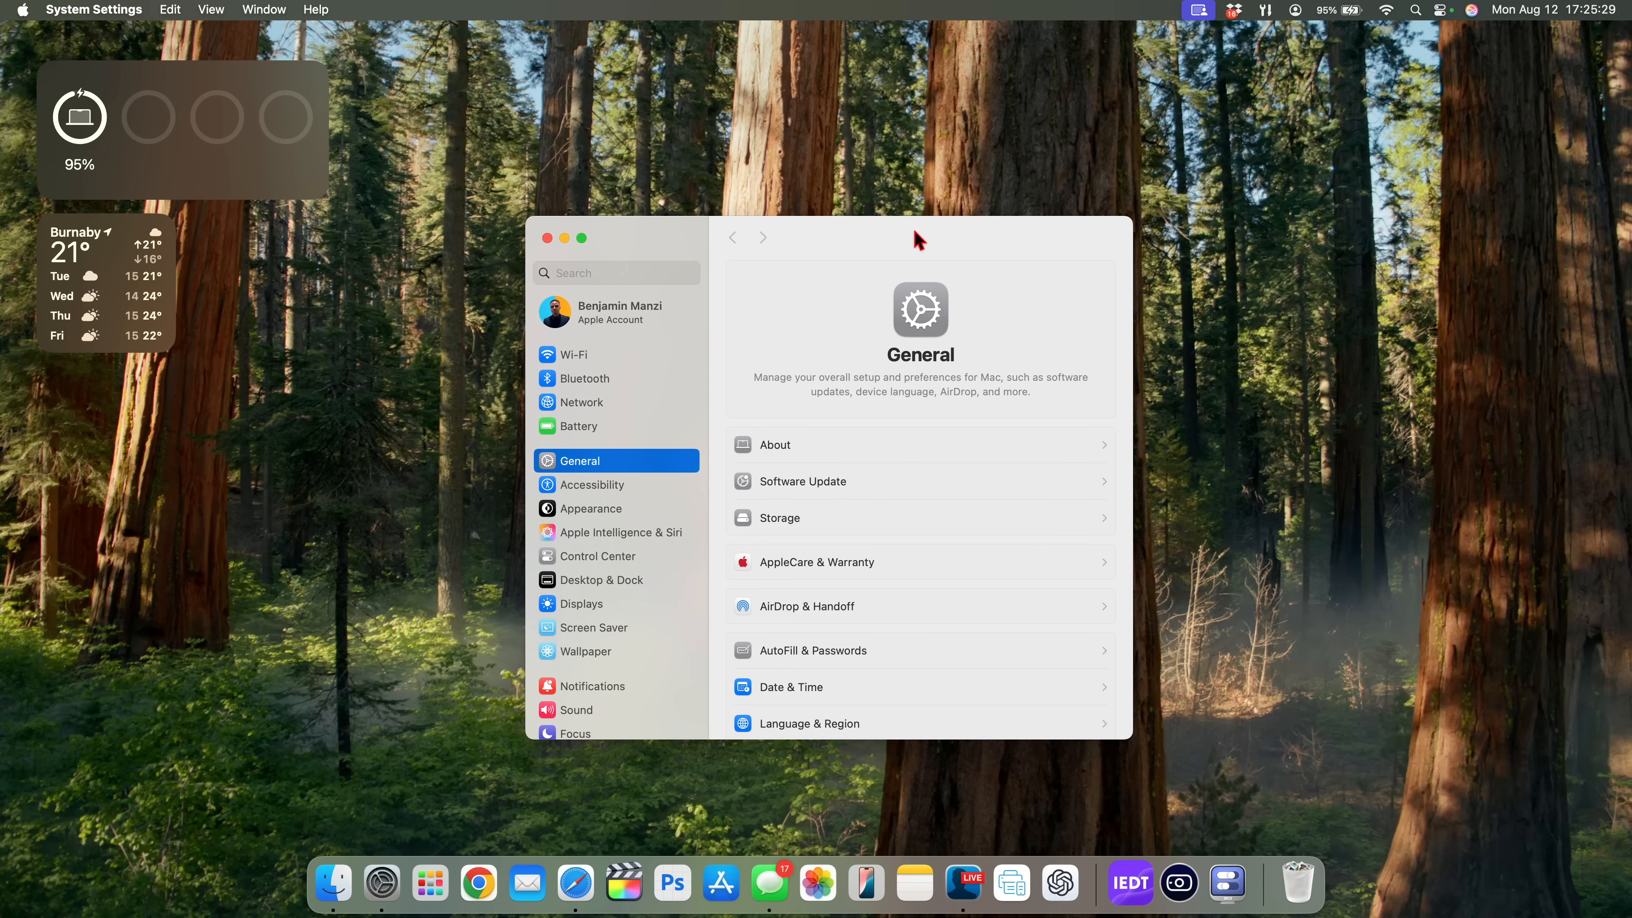
mouse_move(738, 455)
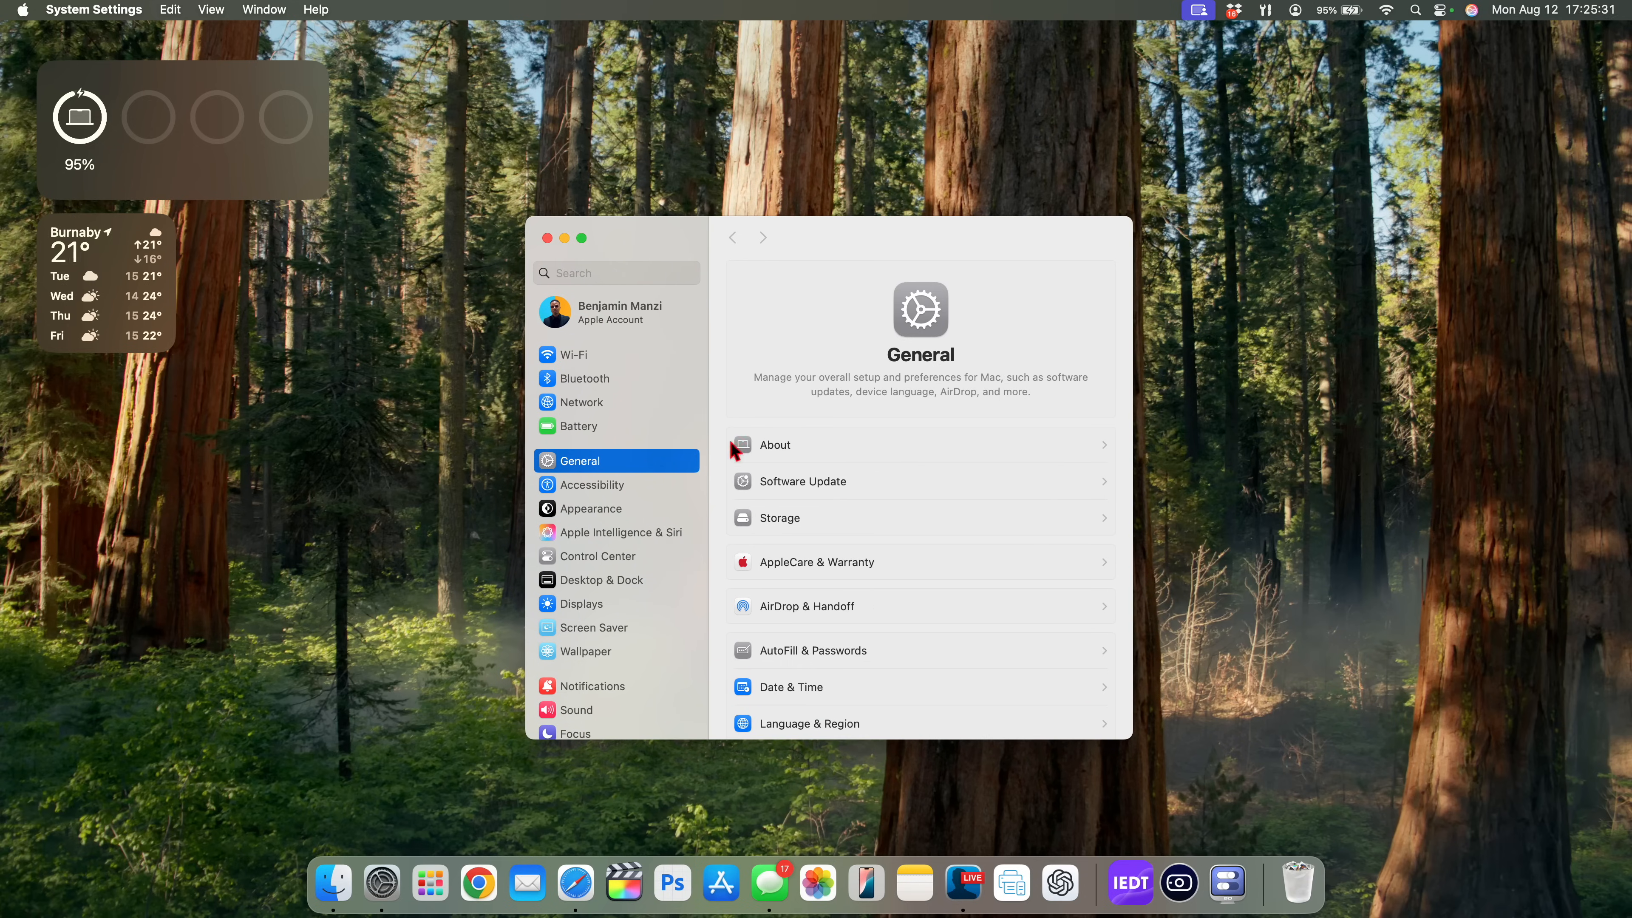
scroll("down", 3)
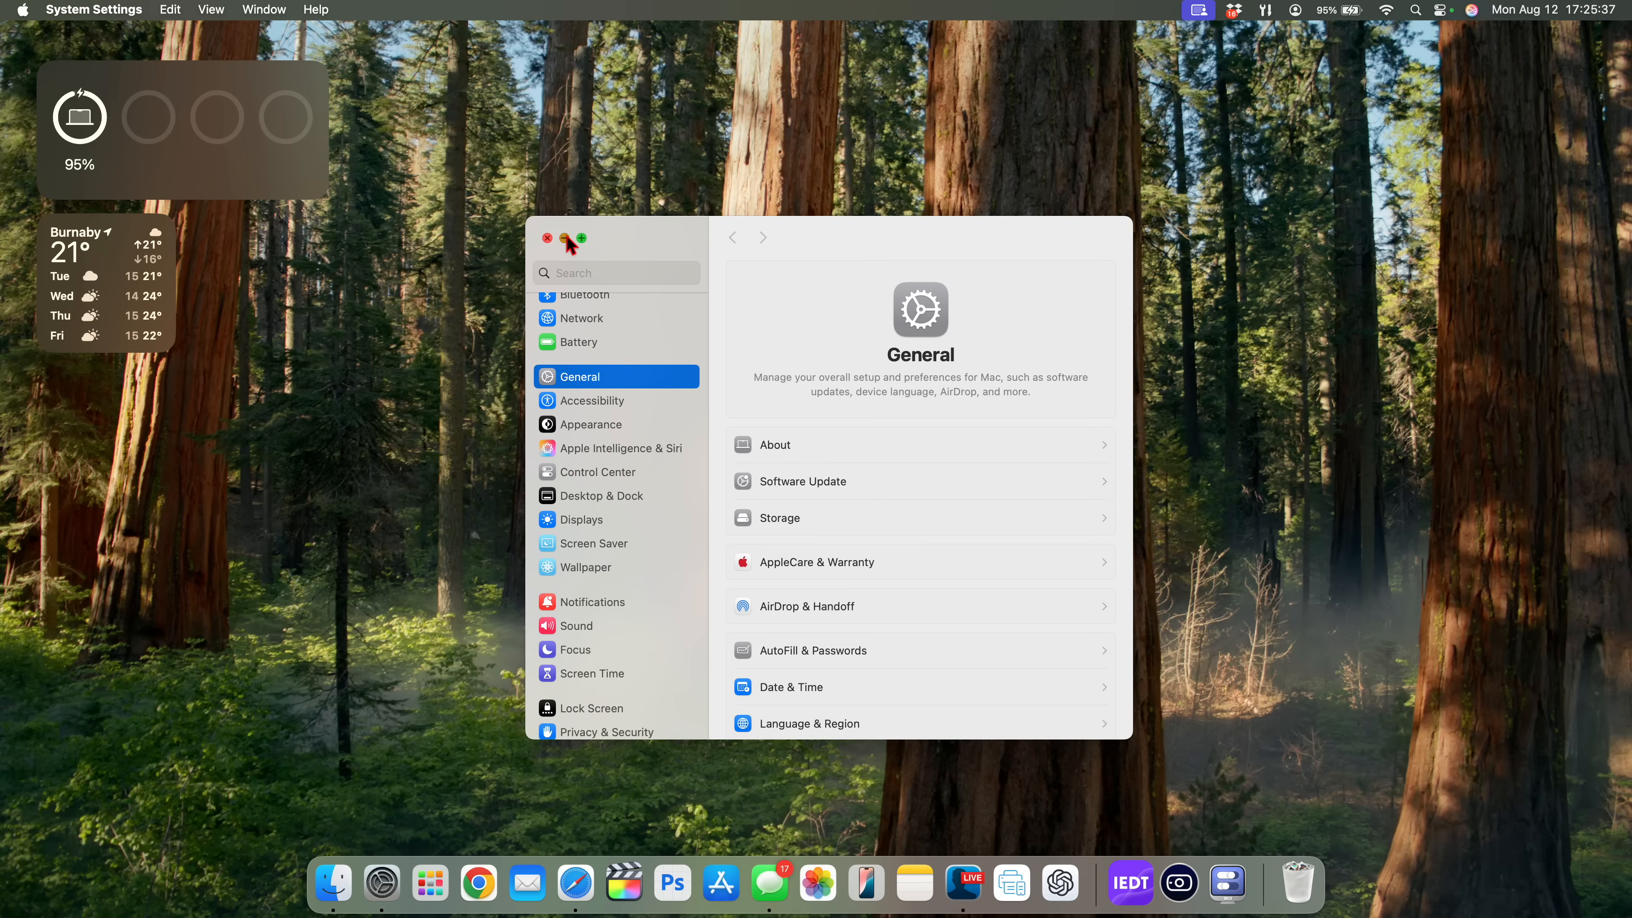
left_click(547, 238)
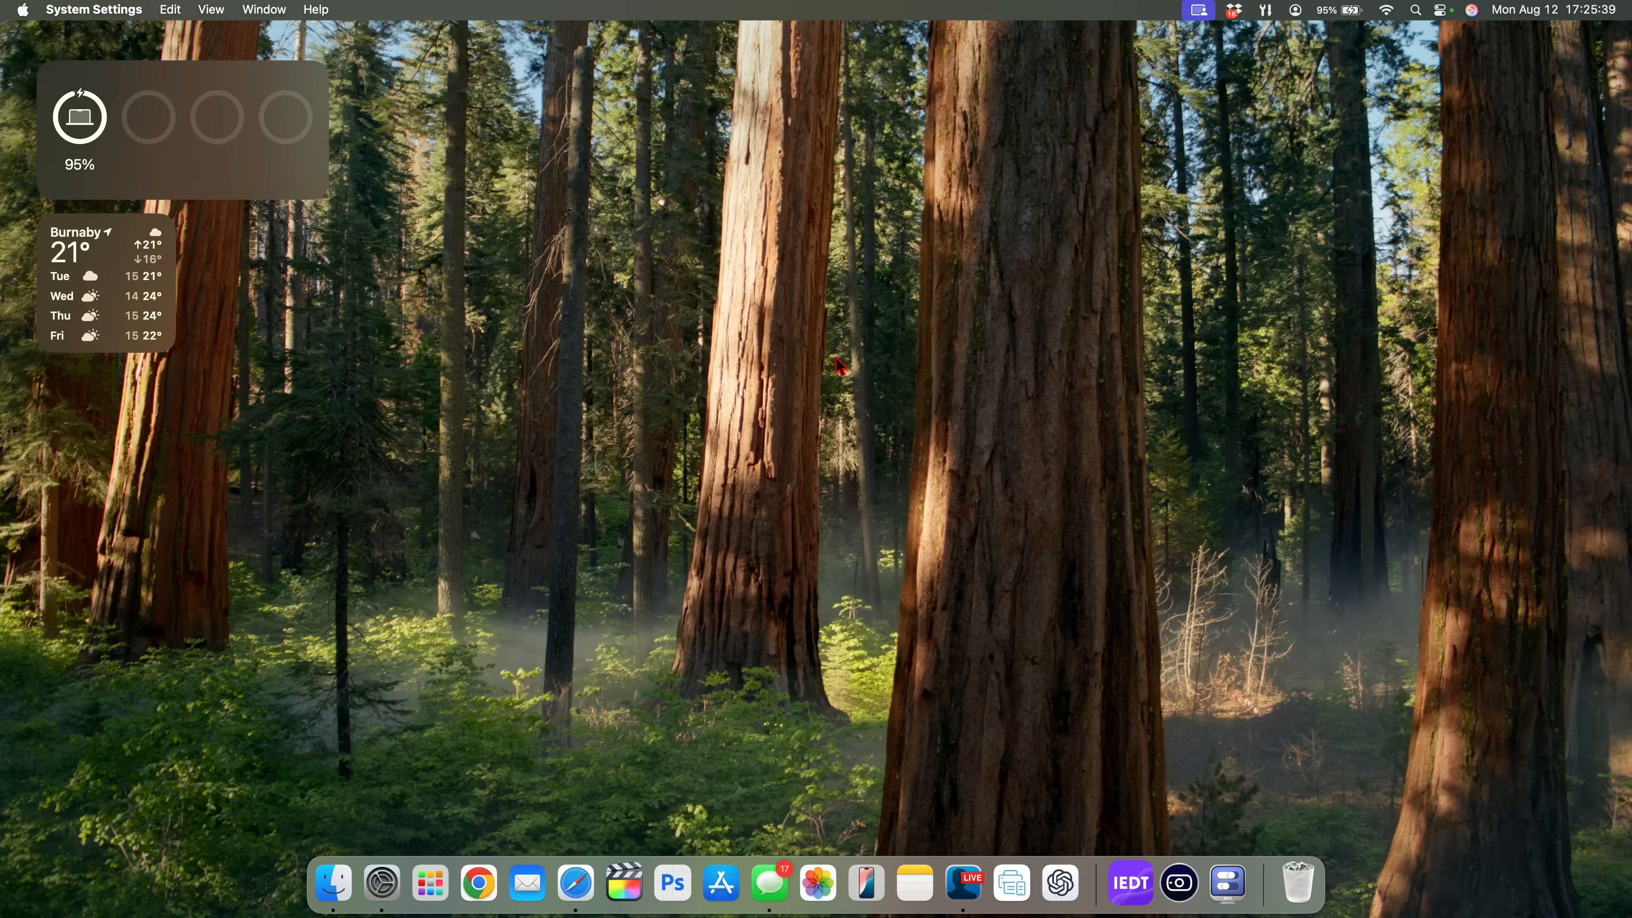
mouse_move(619, 718)
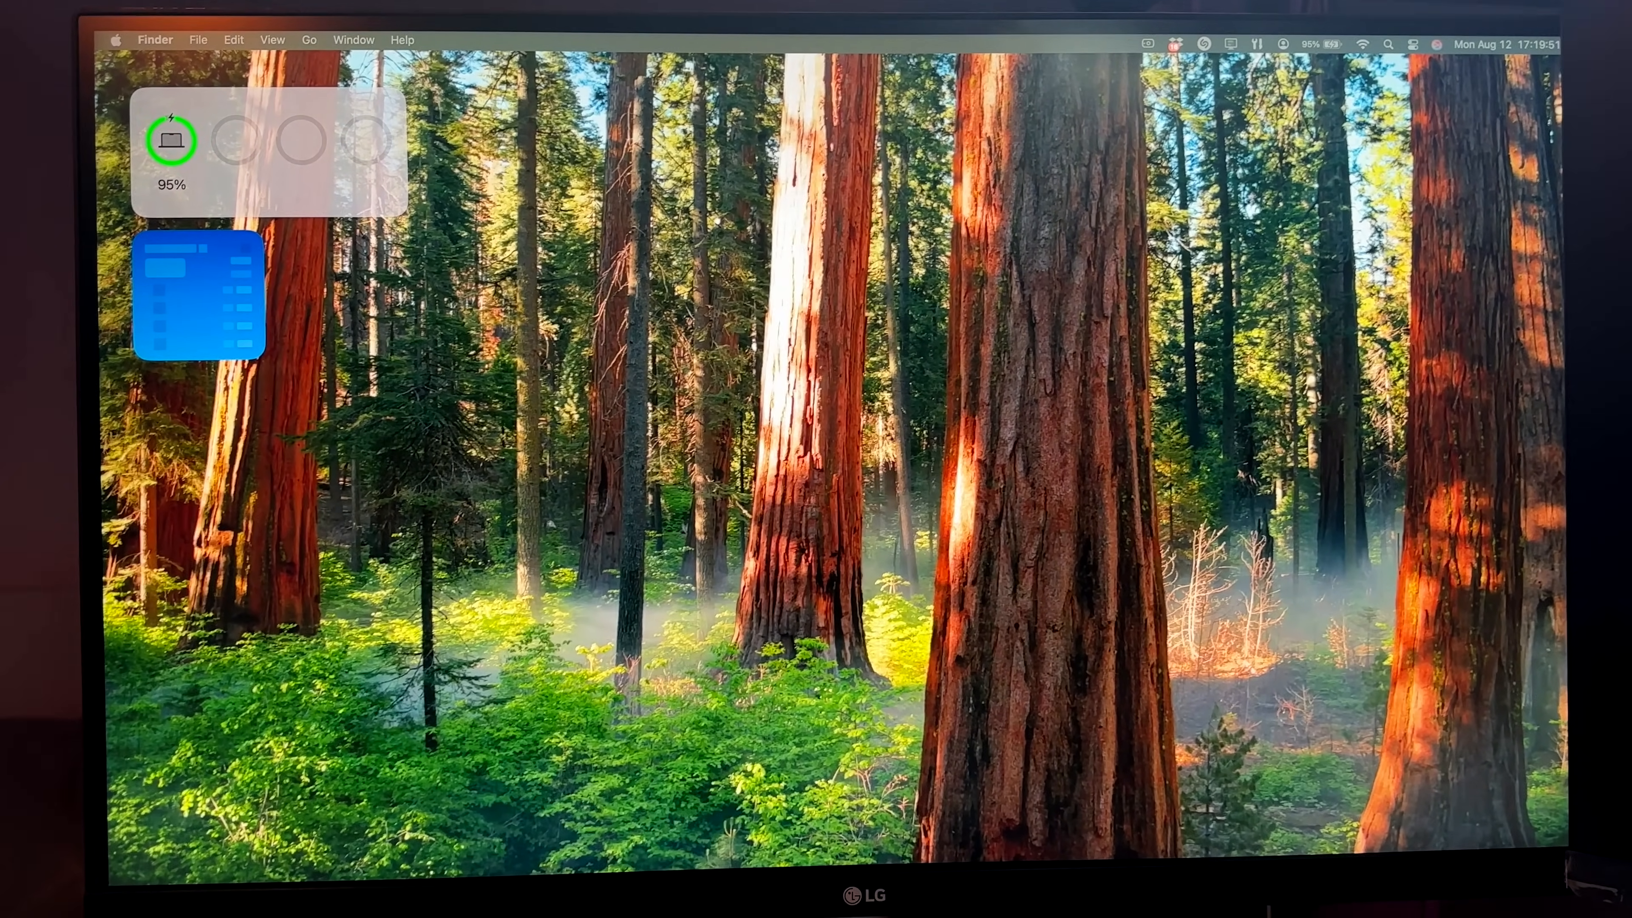
left_click(325, 856)
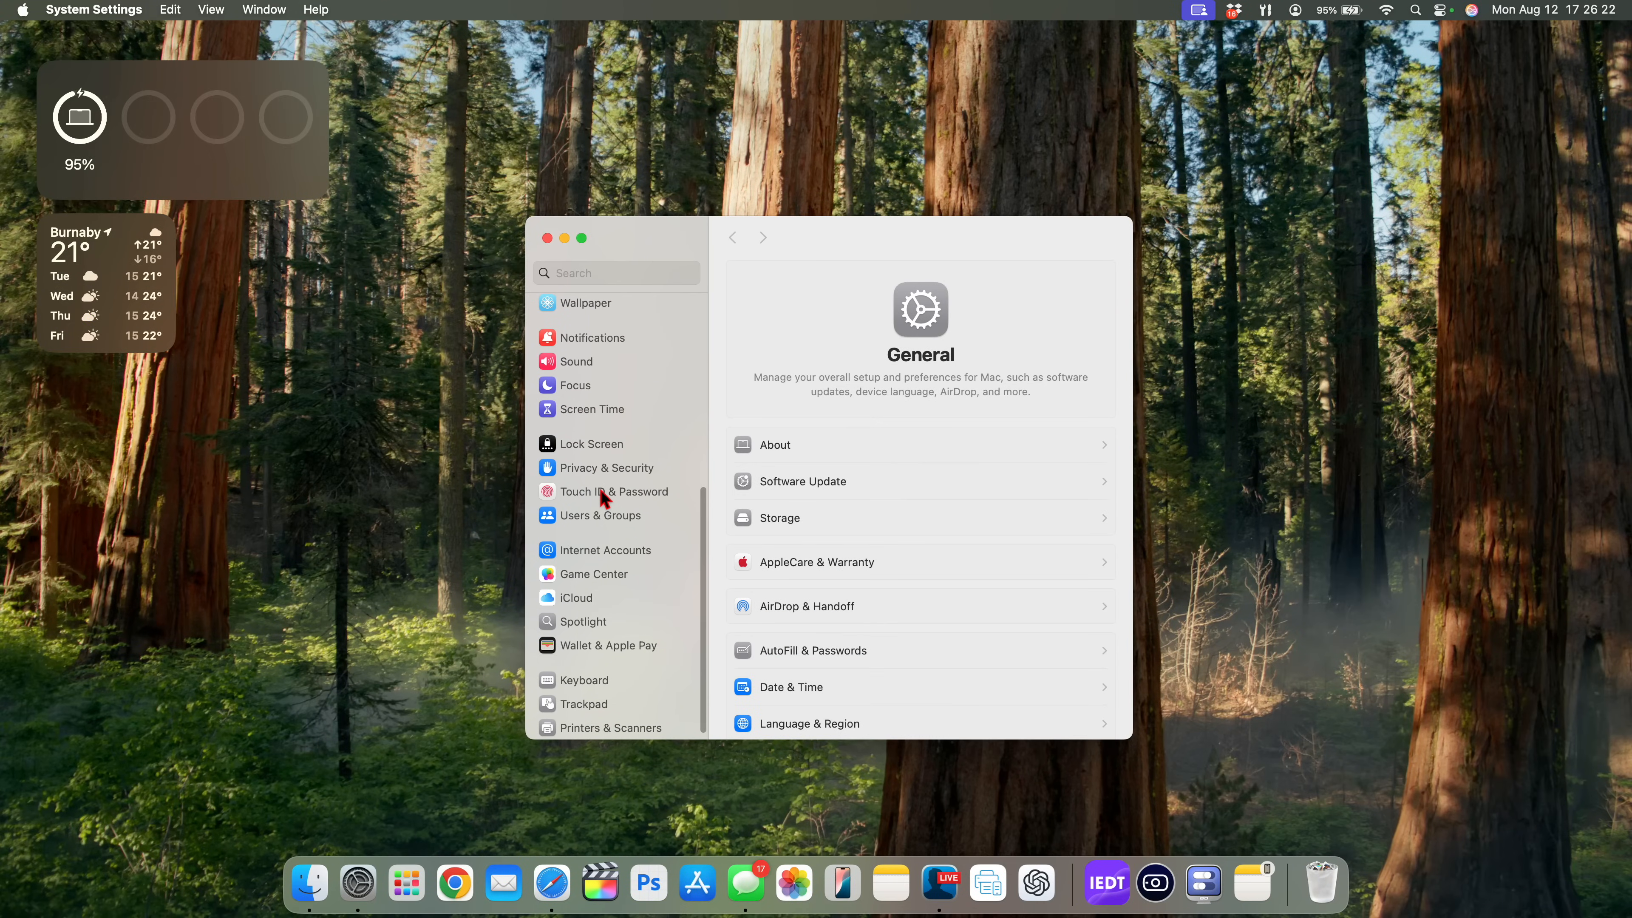
- In Wallpaper settings, try the Sequoia dynamic wallpaper, then set Sequoia Sunrise as the desktop wallpaper
left_click(585, 302)
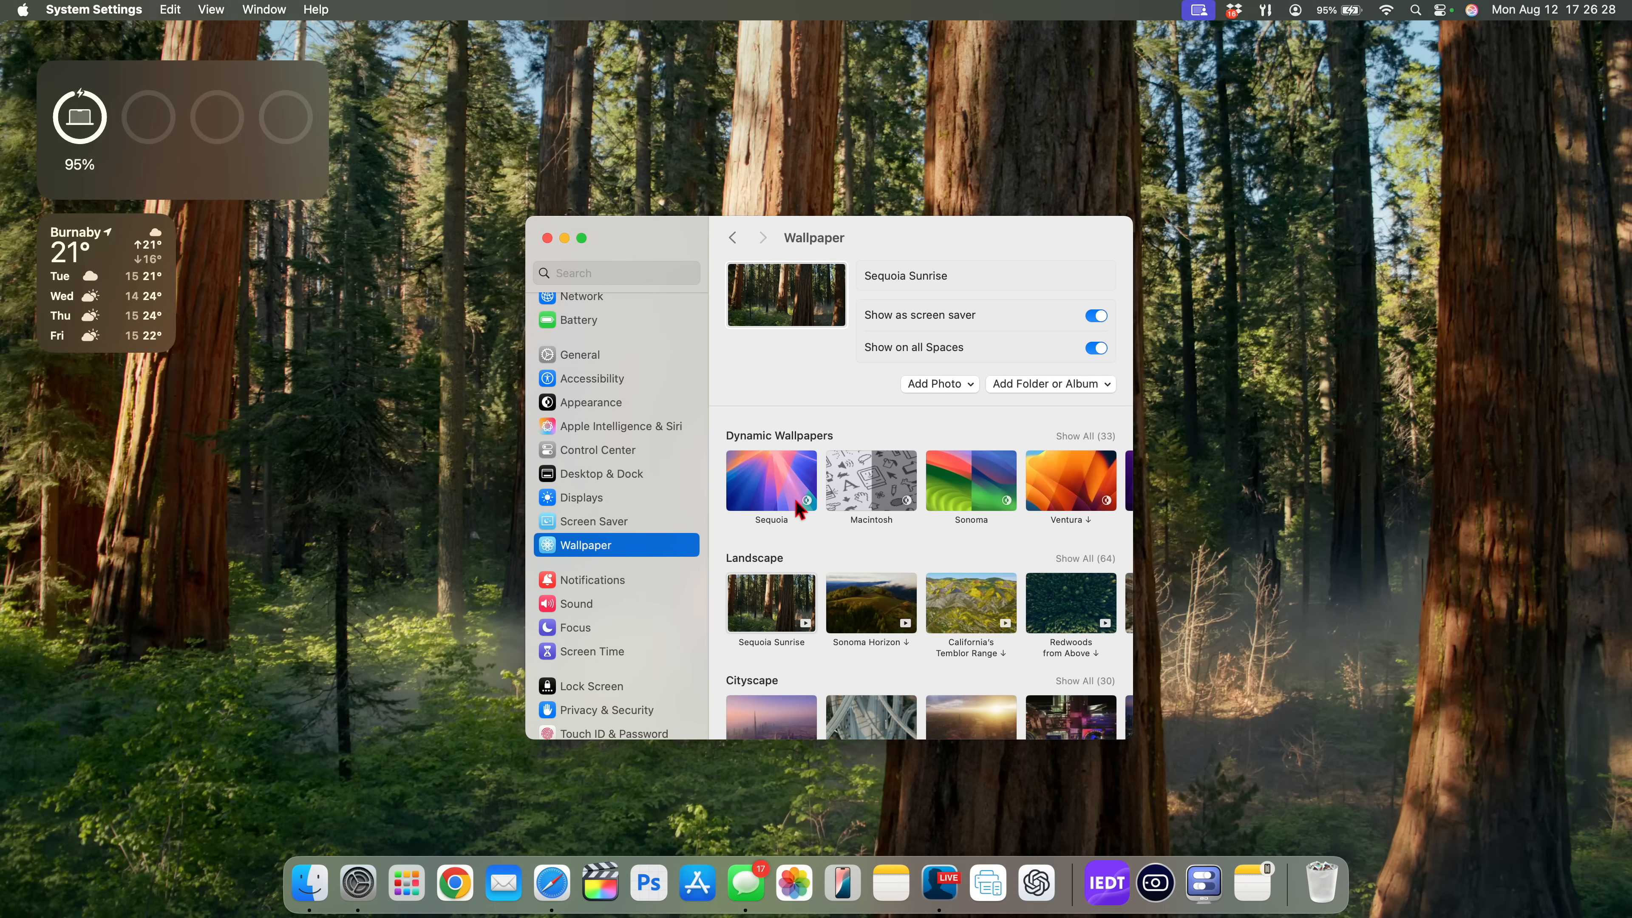
mouse_move(774, 538)
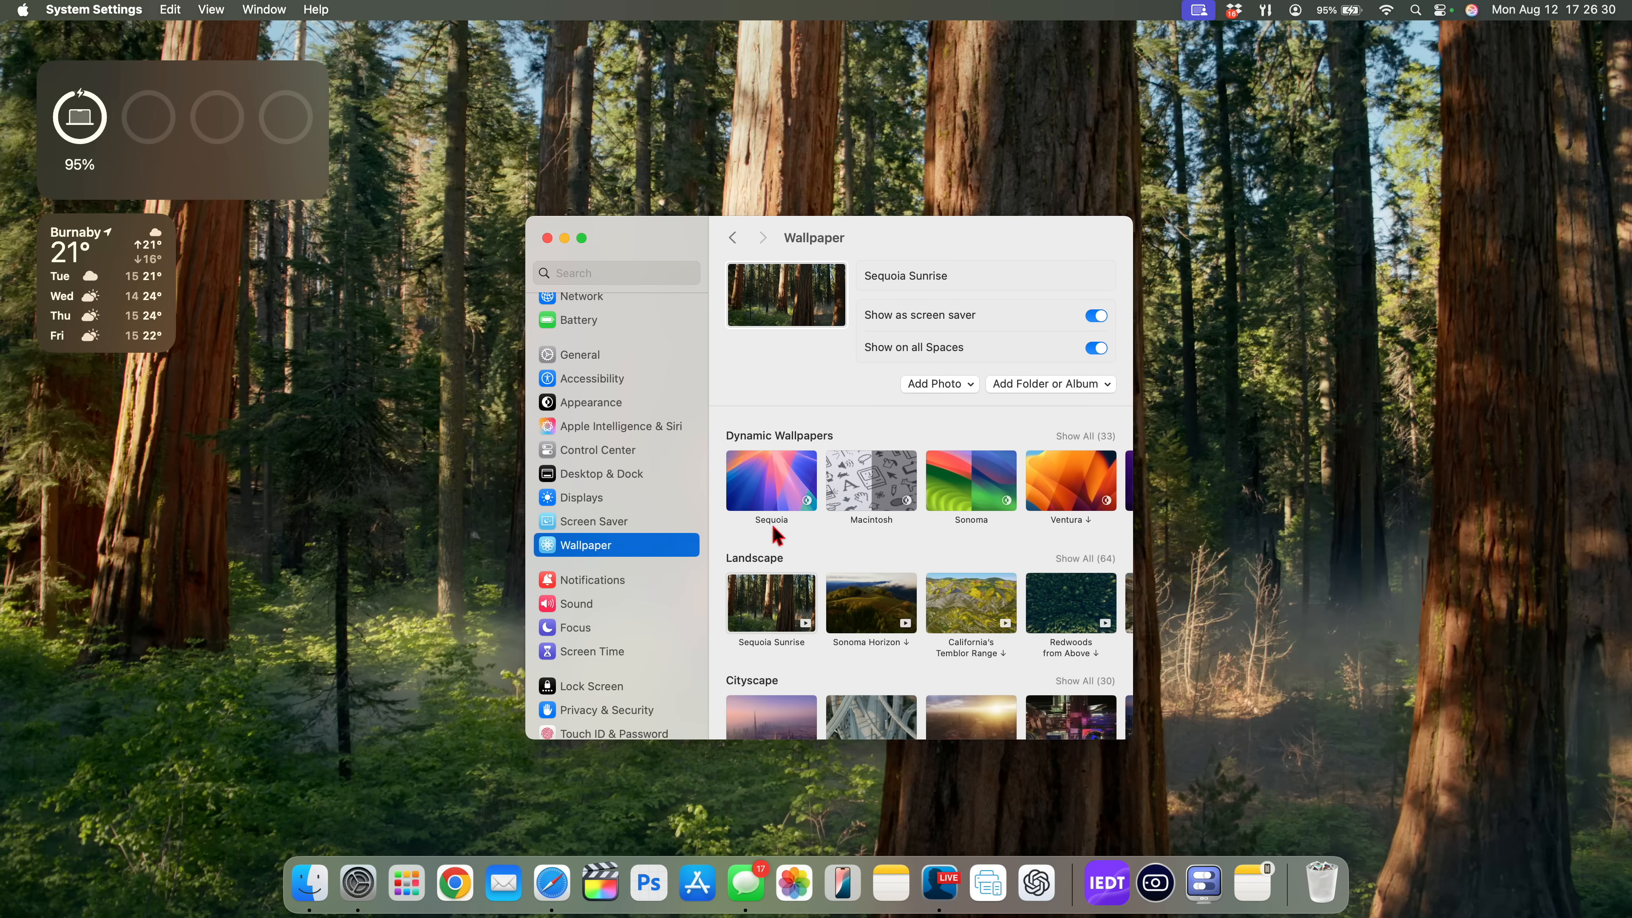
mouse_move(780, 513)
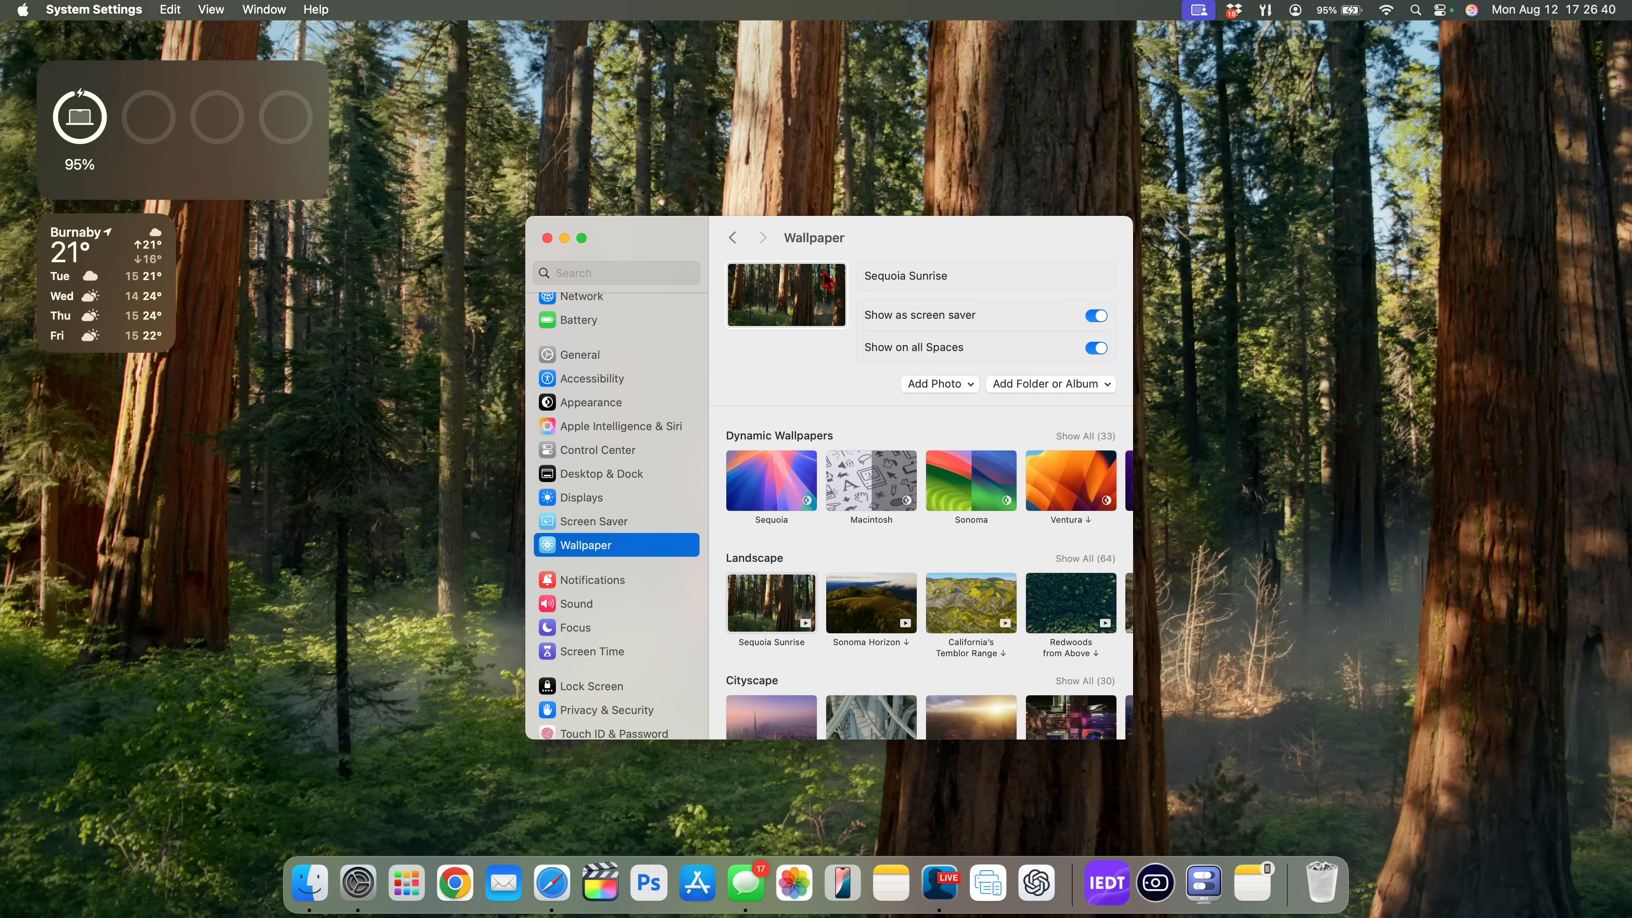
mouse_move(848, 334)
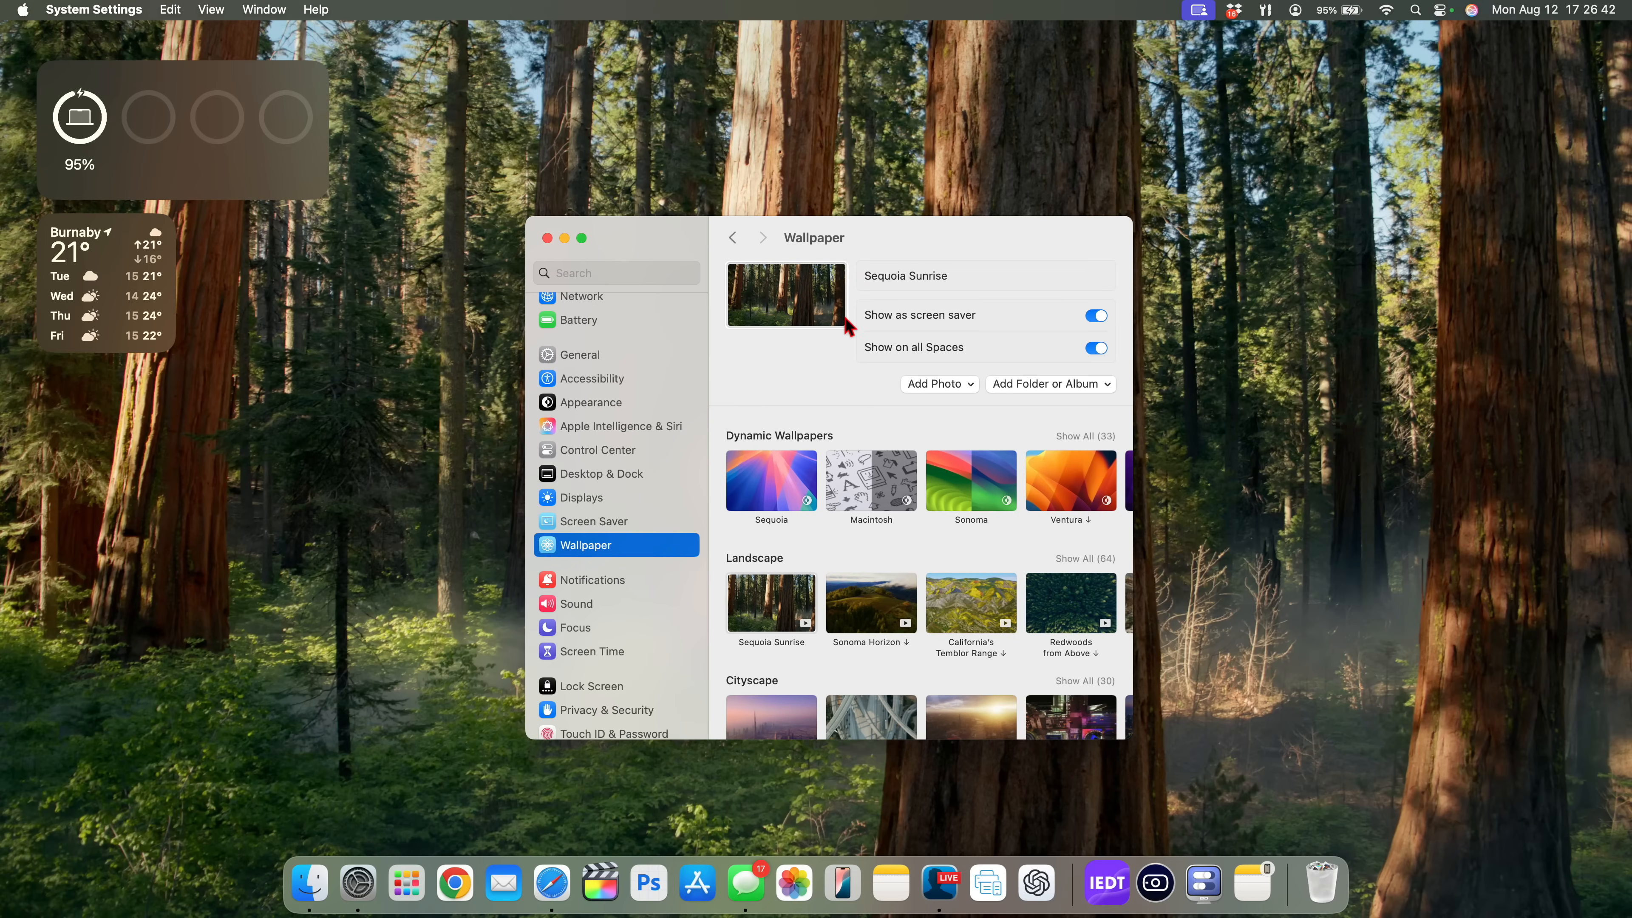
scroll("down", 3)
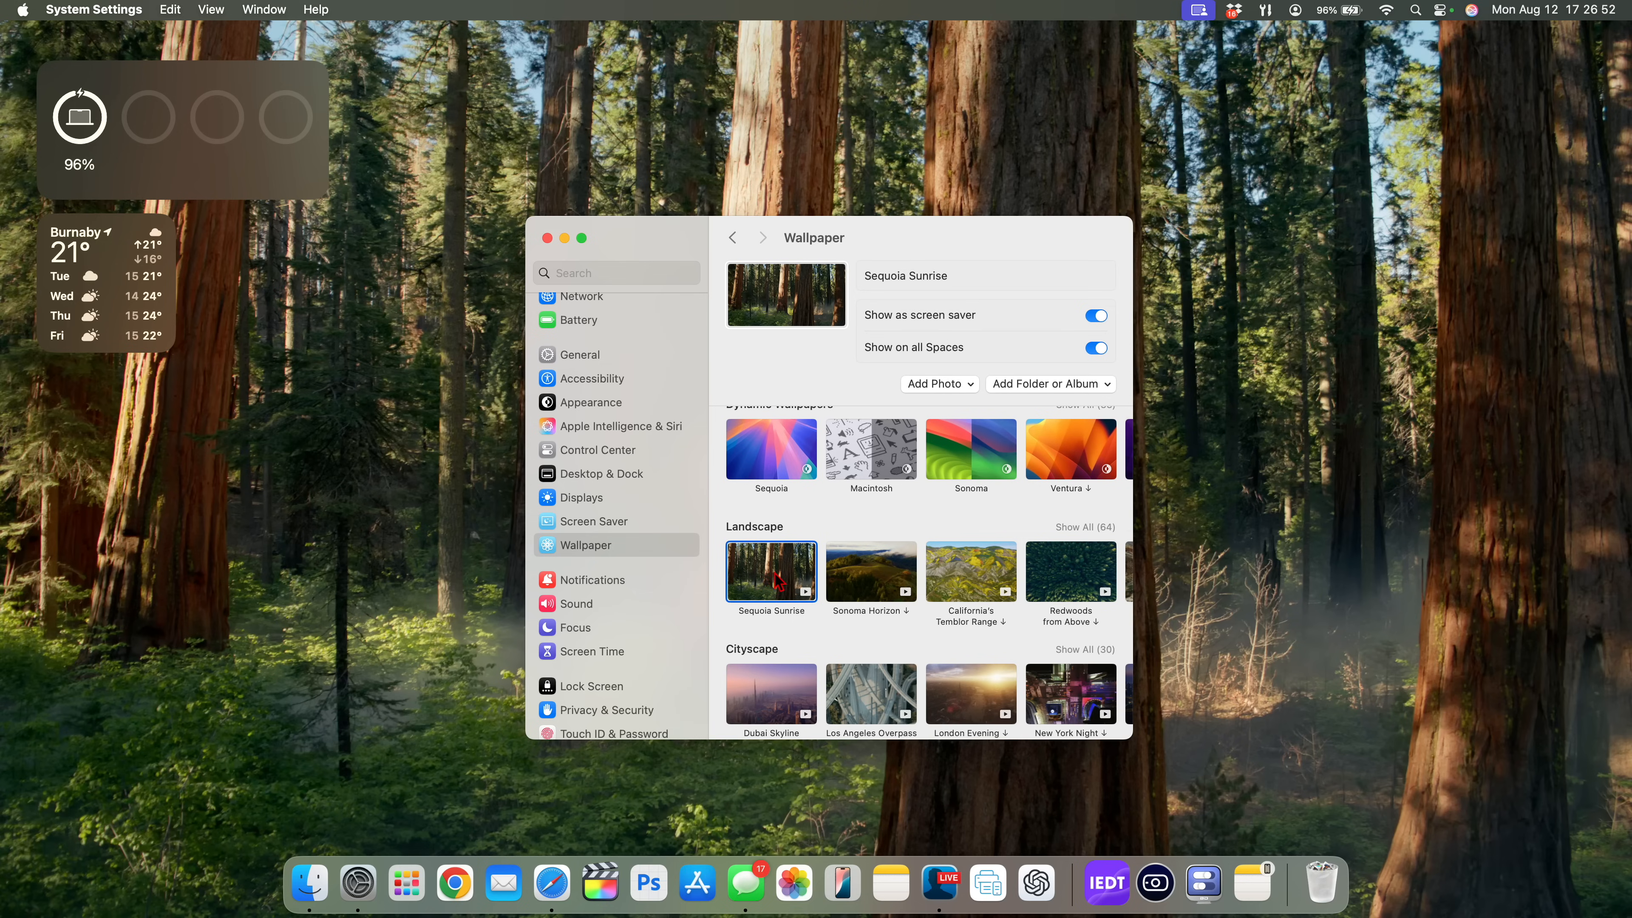
left_click(771, 448)
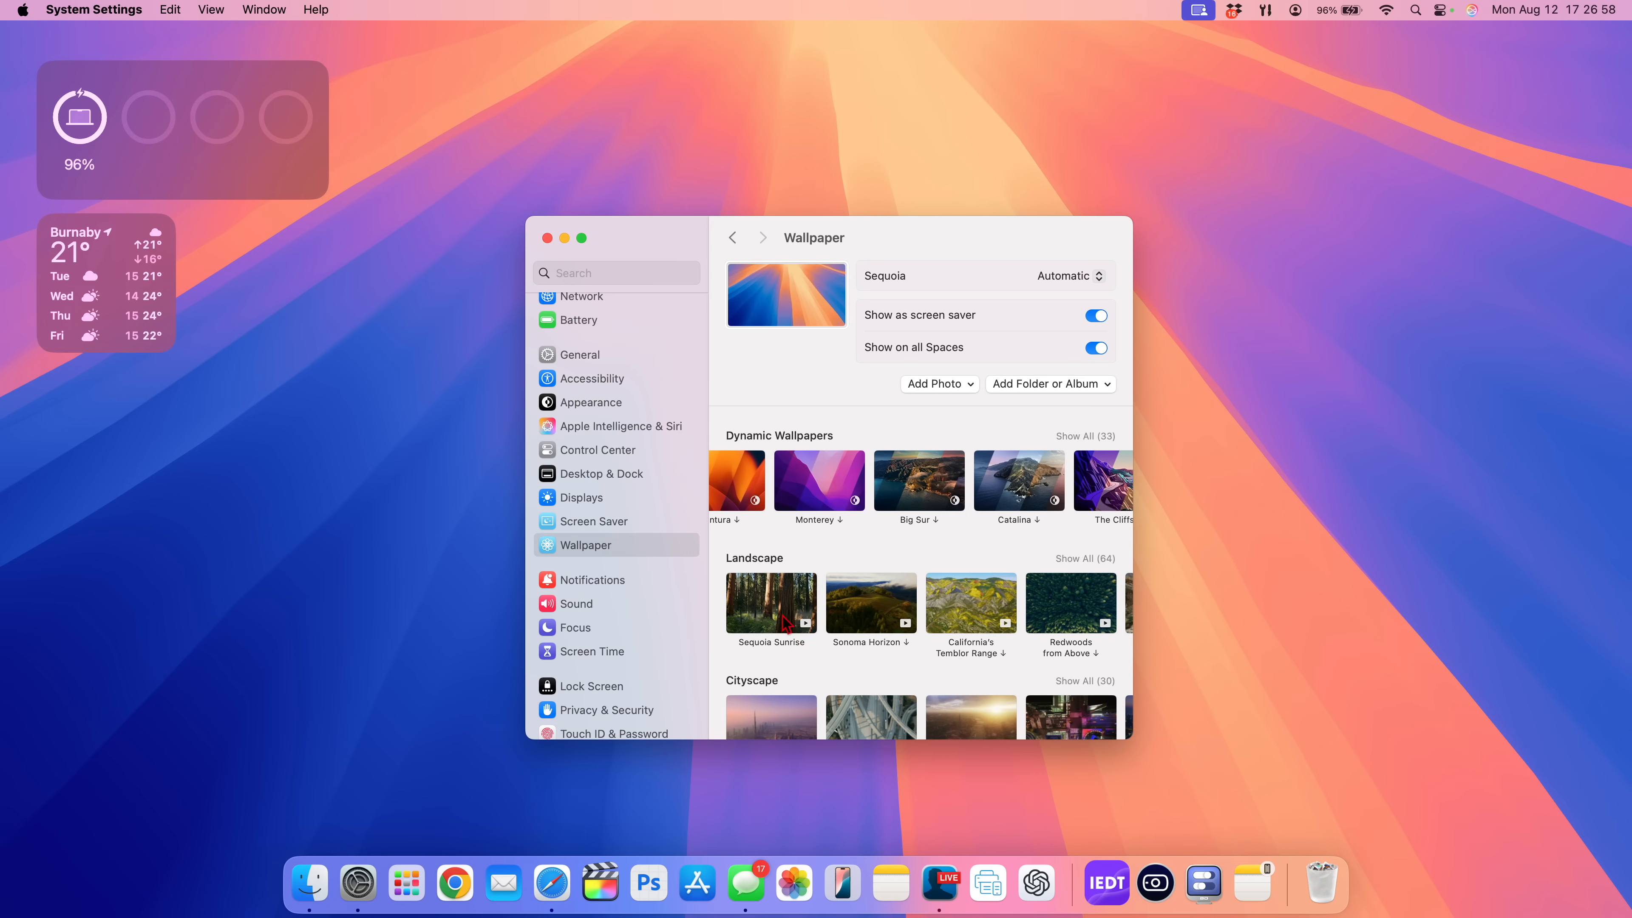
left_click(772, 603)
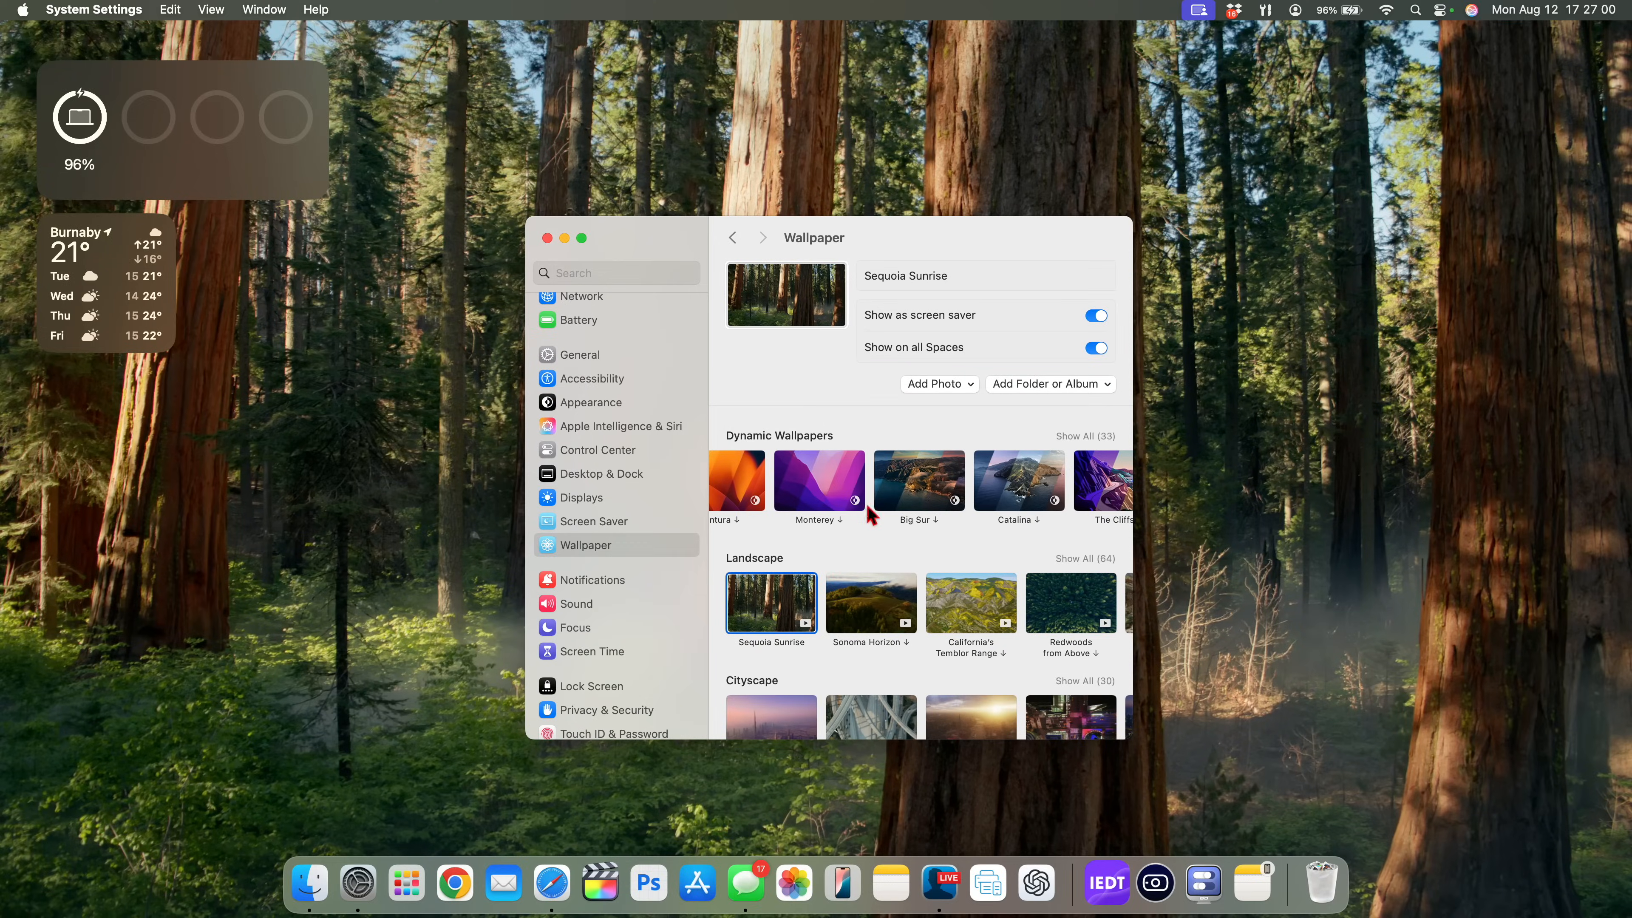